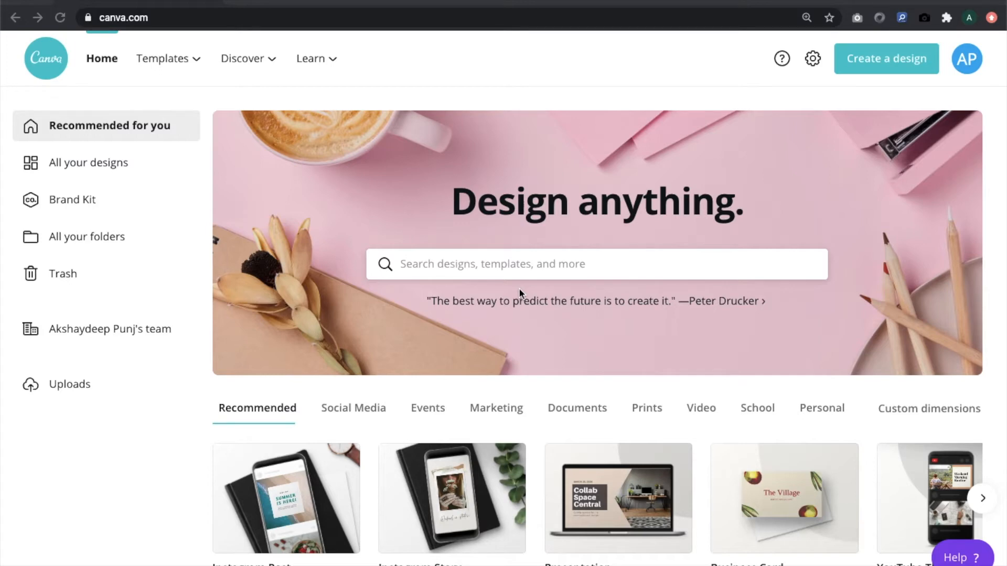
pyautogui.moveTo(607, 157)
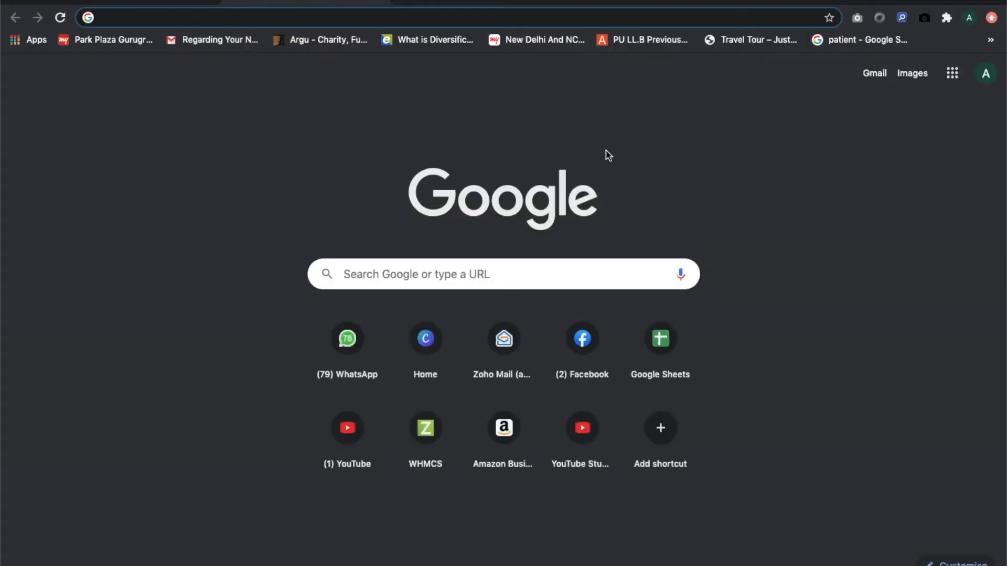
# Search Google for 'free fonts' and browse the 1001 Free Fonts listings.
pyautogui.write('free')
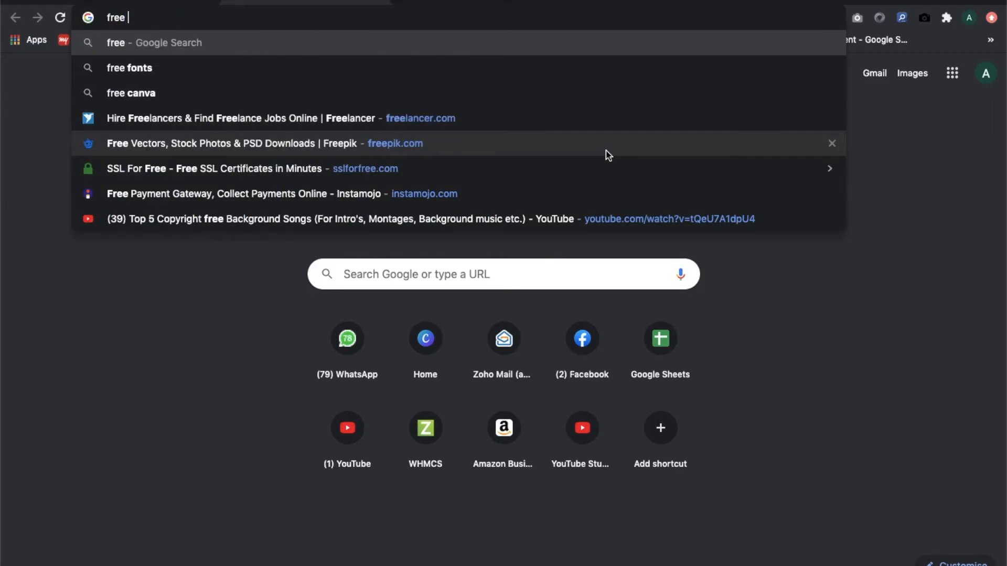
pyautogui.click(129, 67)
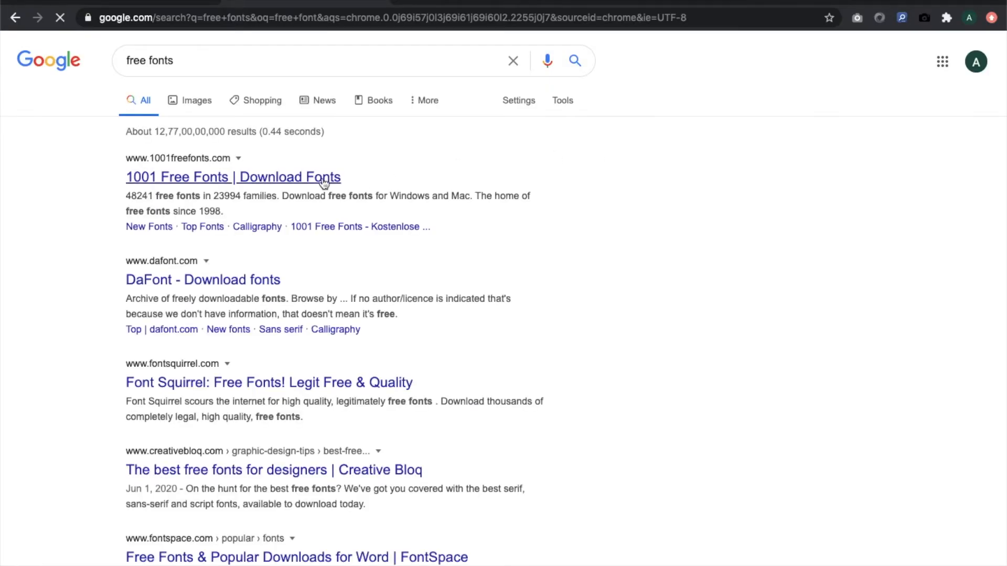
pyautogui.click(233, 176)
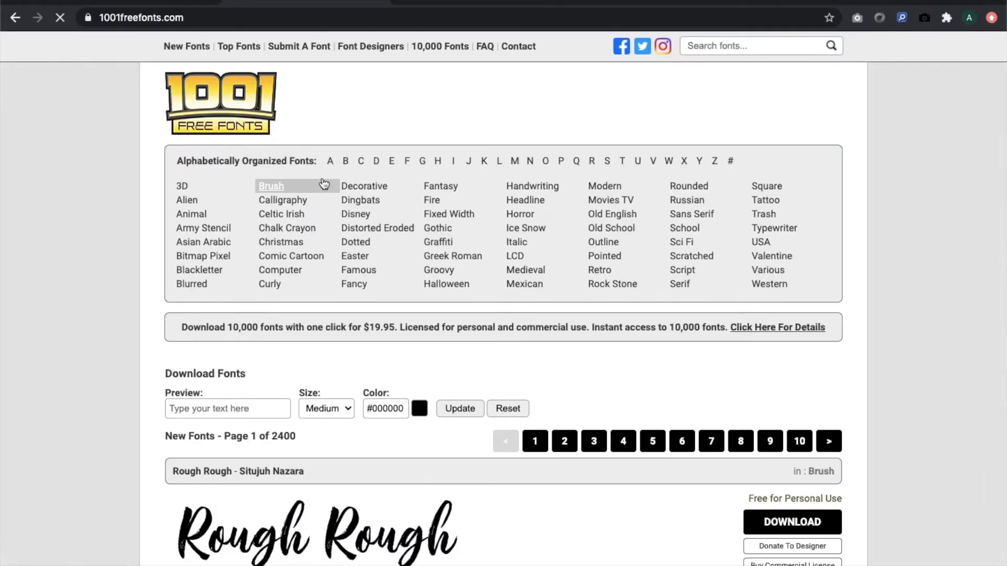
pyautogui.scroll(-3)
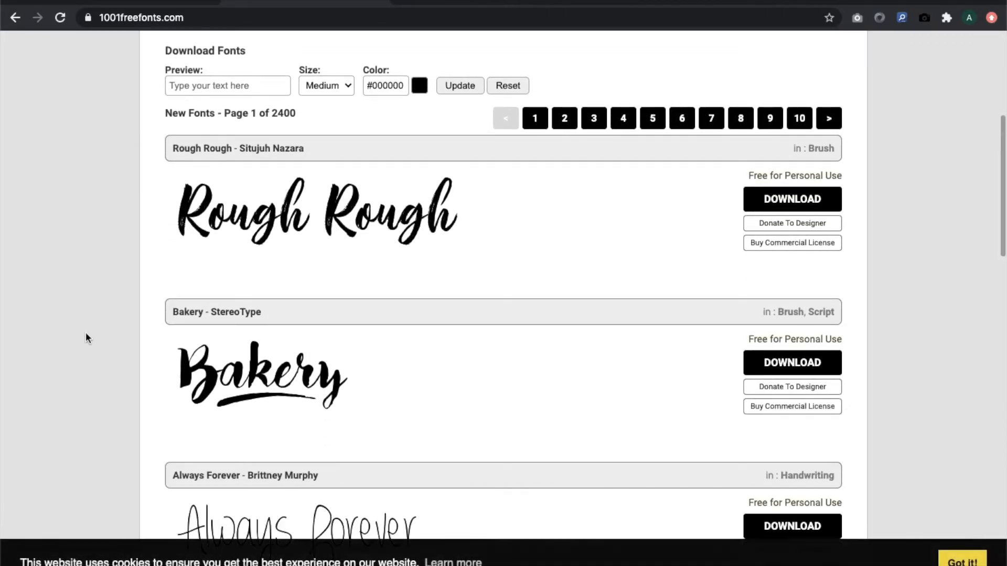
pyautogui.scroll(-3)
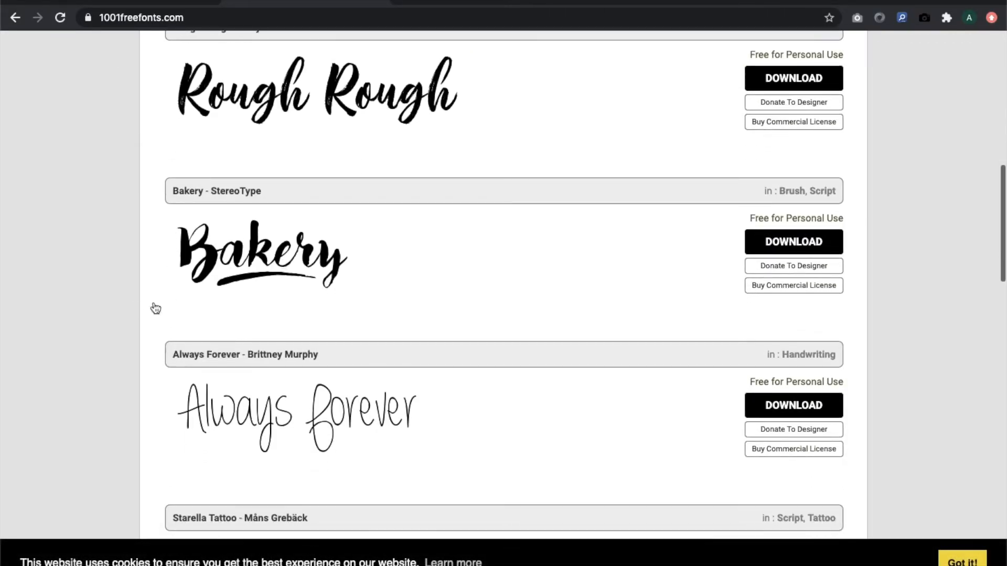
pyautogui.scroll(-3)
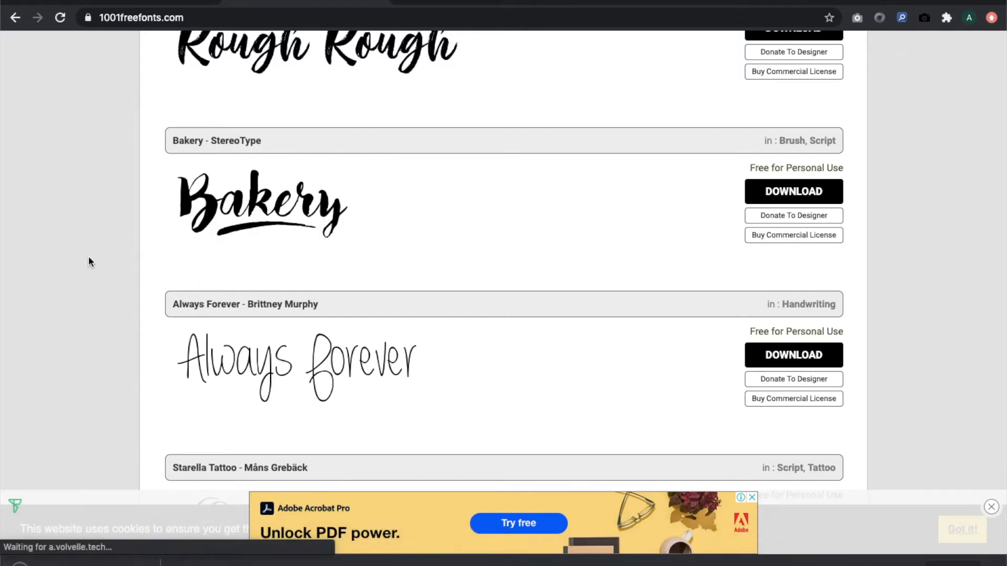
pyautogui.scroll(3)
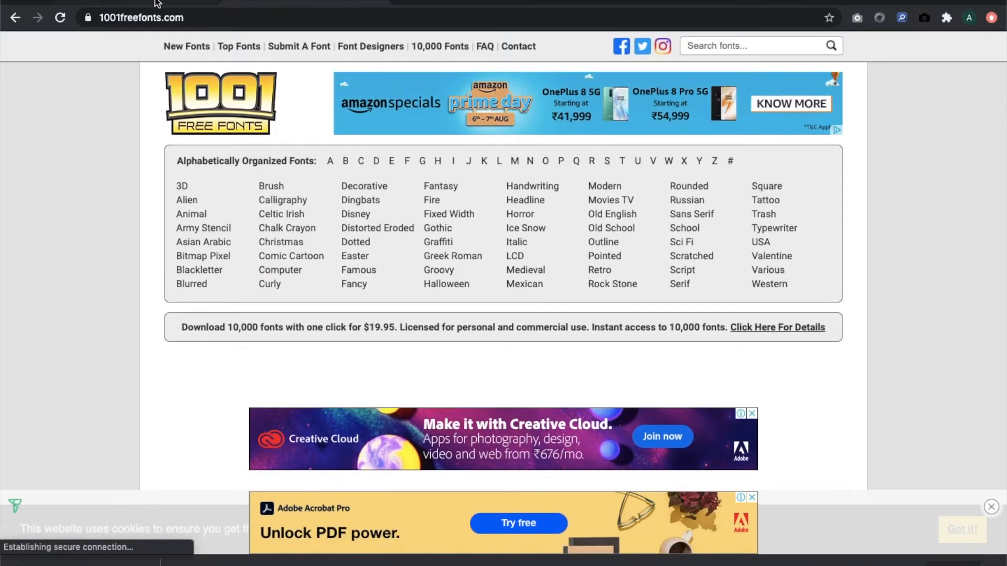
# Switch from the fonts site back to the Canva home tab.
pyautogui.click(141, 18)
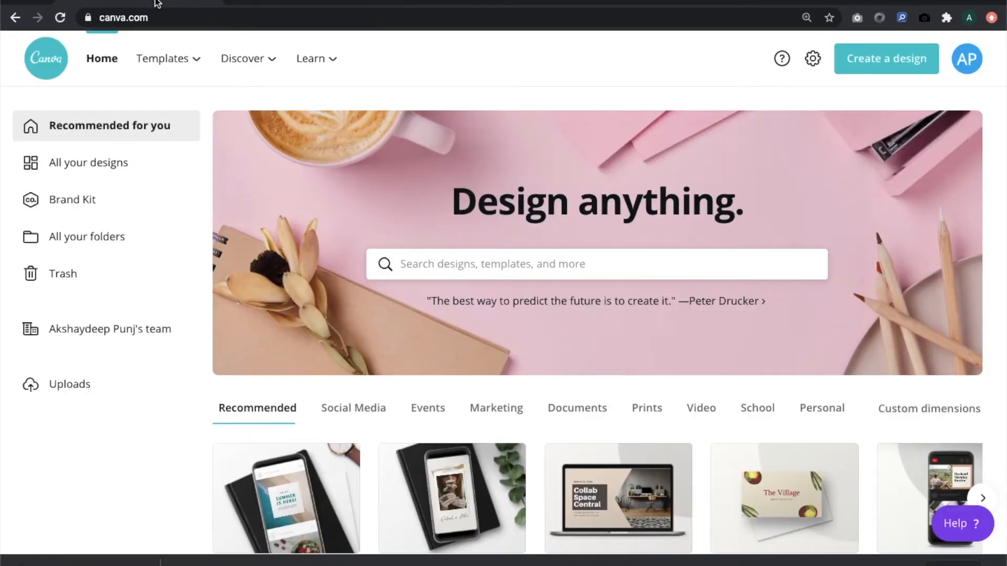
pyautogui.moveTo(161, 268)
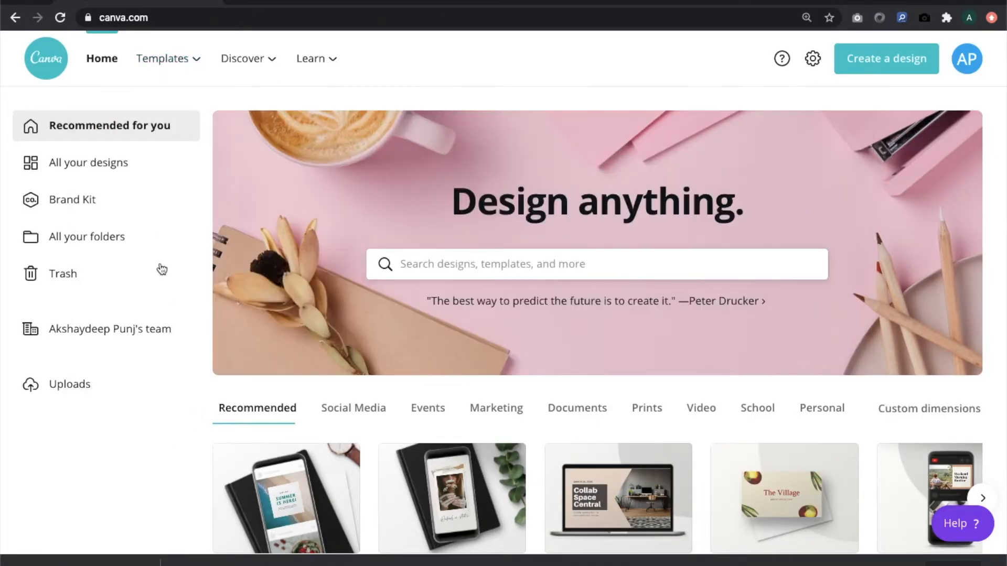
pyautogui.click(72, 199)
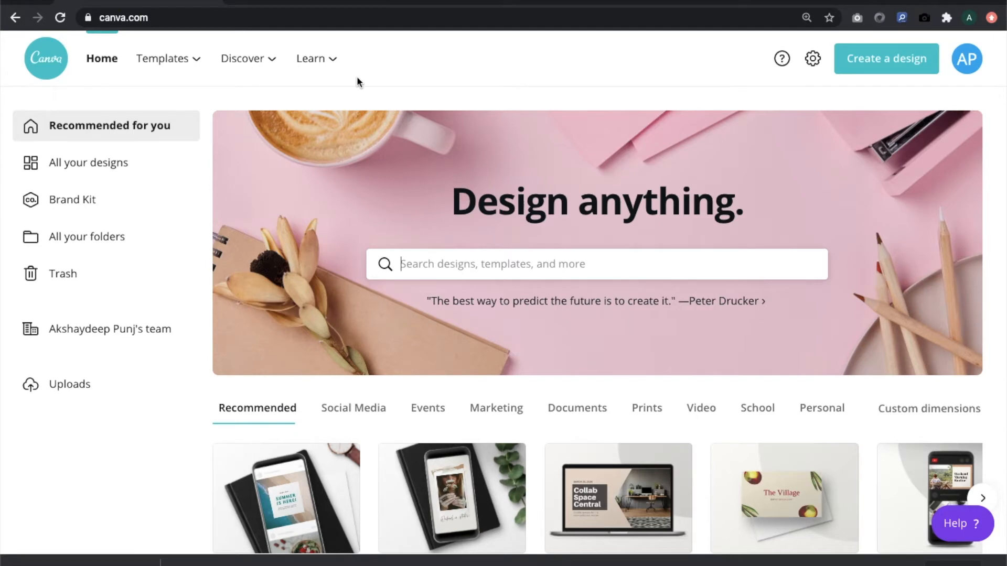
# Go to the Brand Kit page and scroll to the Uploaded fonts list.
pyautogui.click(73, 199)
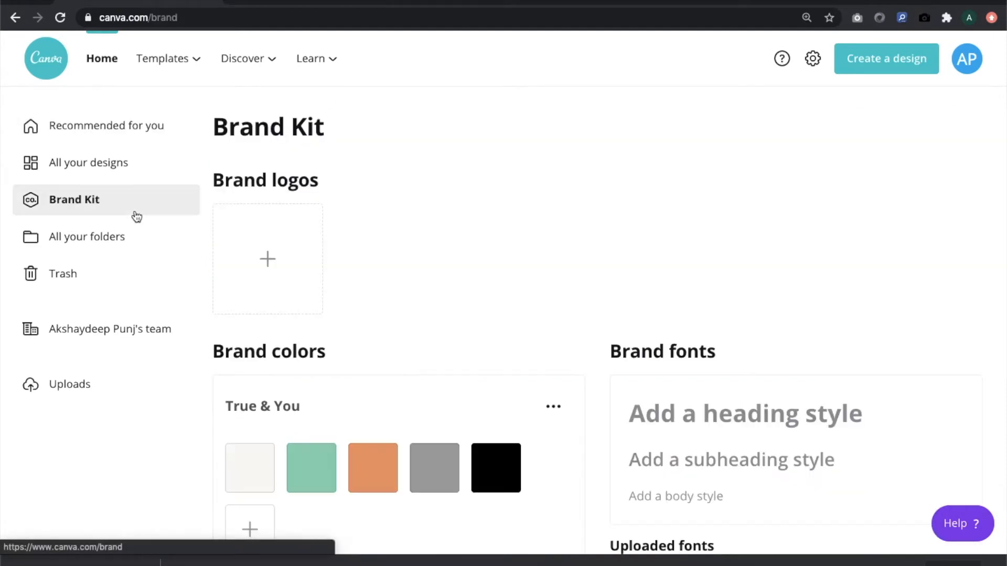
pyautogui.scroll(-3)
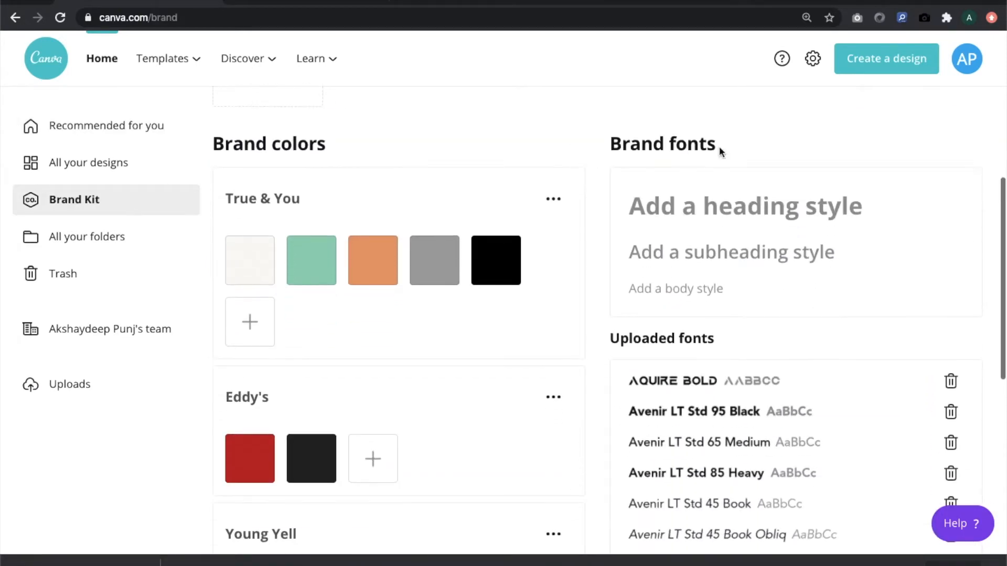
pyautogui.scroll(-3)
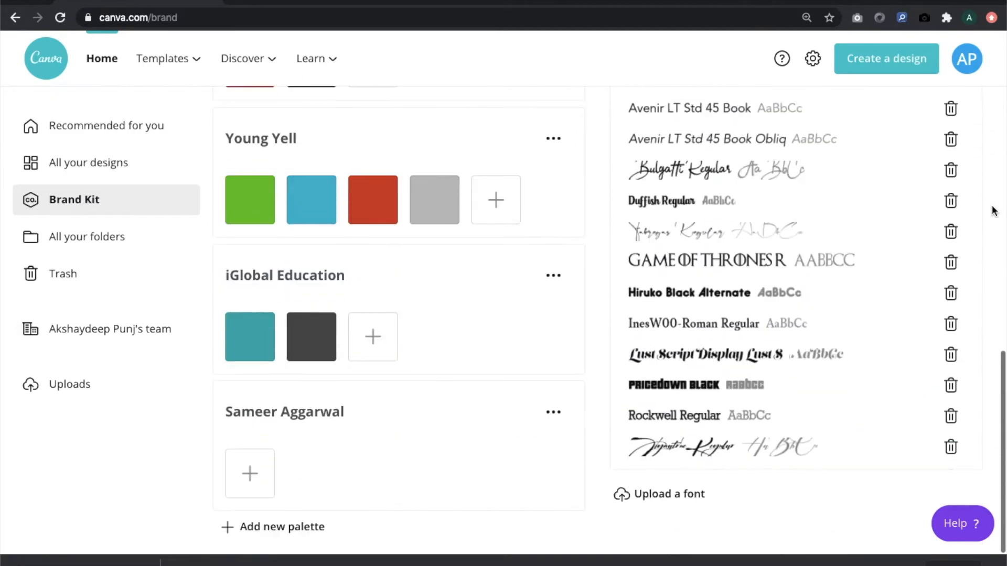
pyautogui.scroll(3)
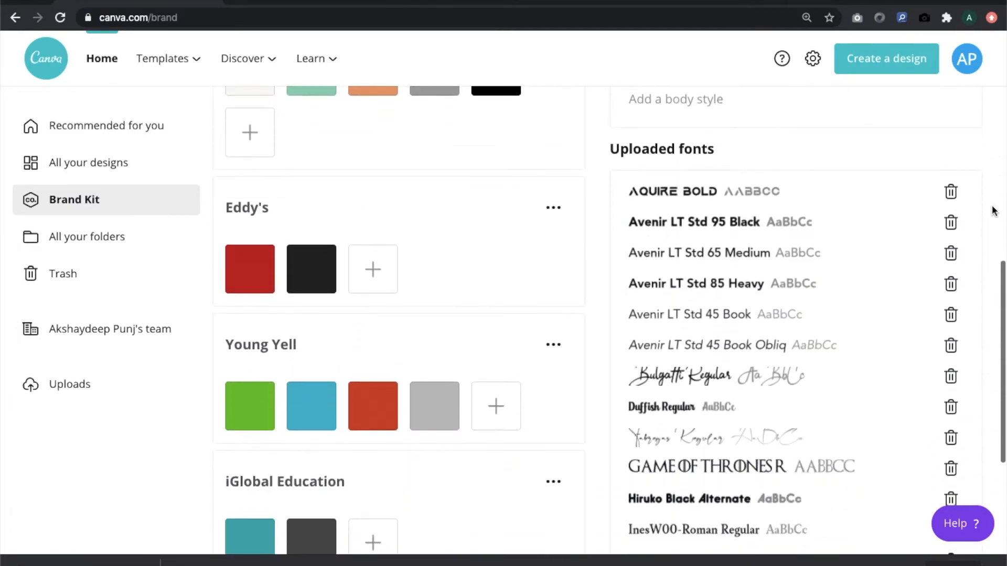
pyautogui.moveTo(992, 313)
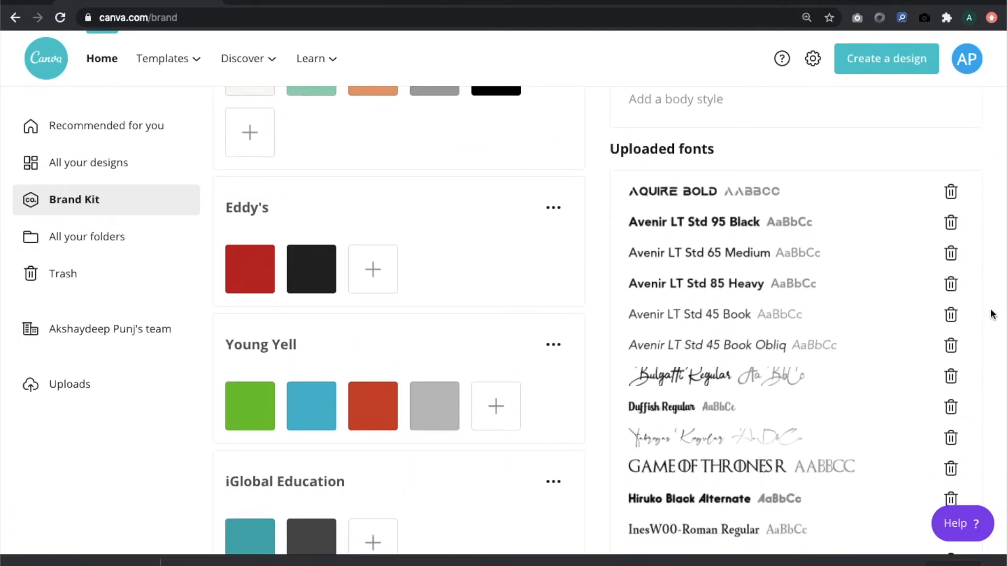
pyautogui.scroll(-3)
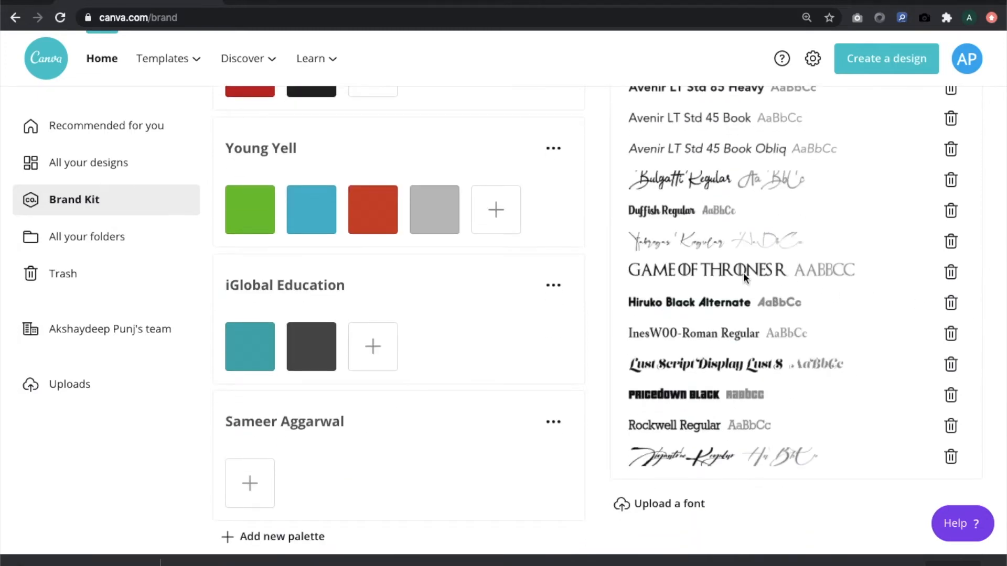
pyautogui.moveTo(721, 421)
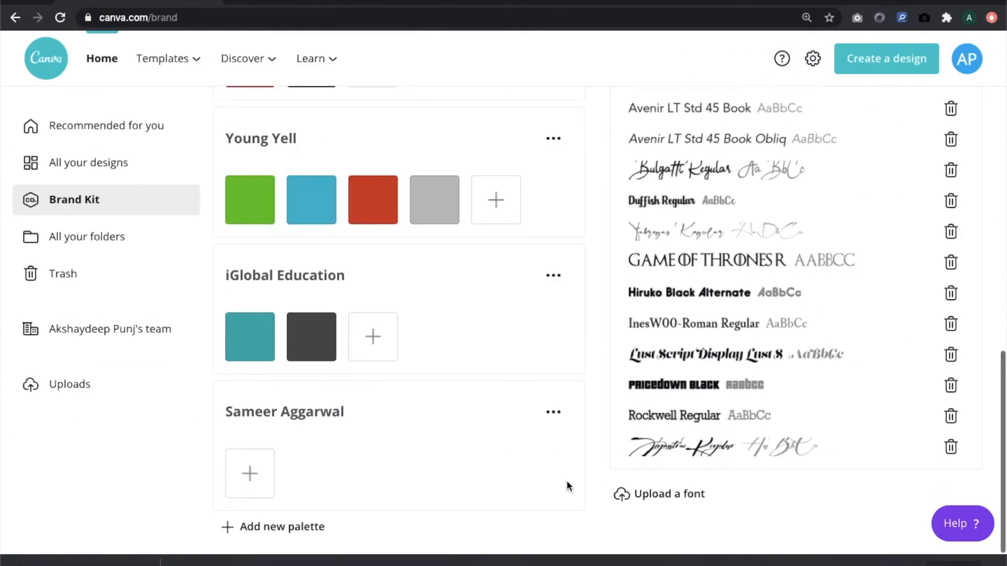
pyautogui.moveTo(602, 474)
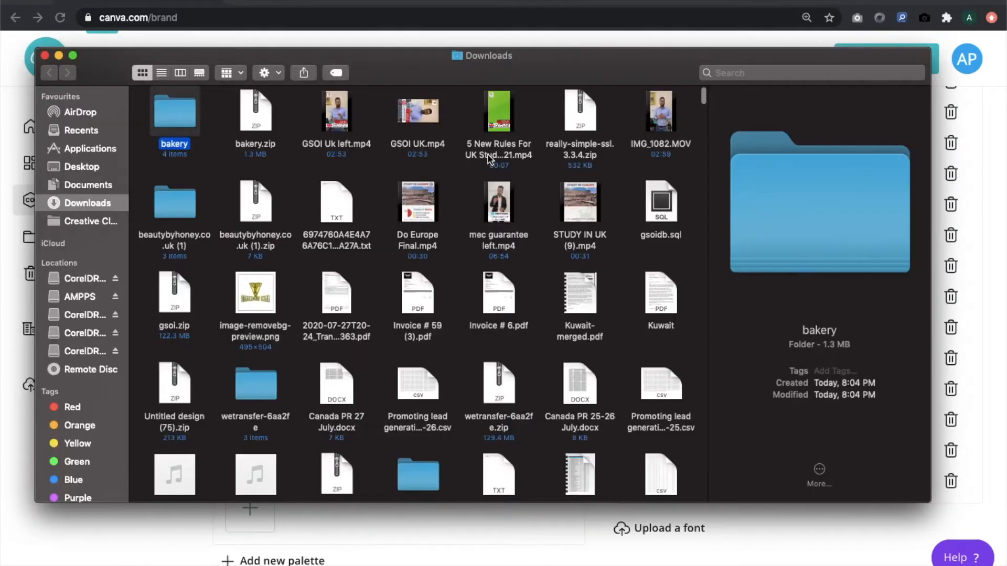
# In Finder, preview bakery.ttf inside the bakery folder, then close the window.
pyautogui.doubleClick(174, 111)
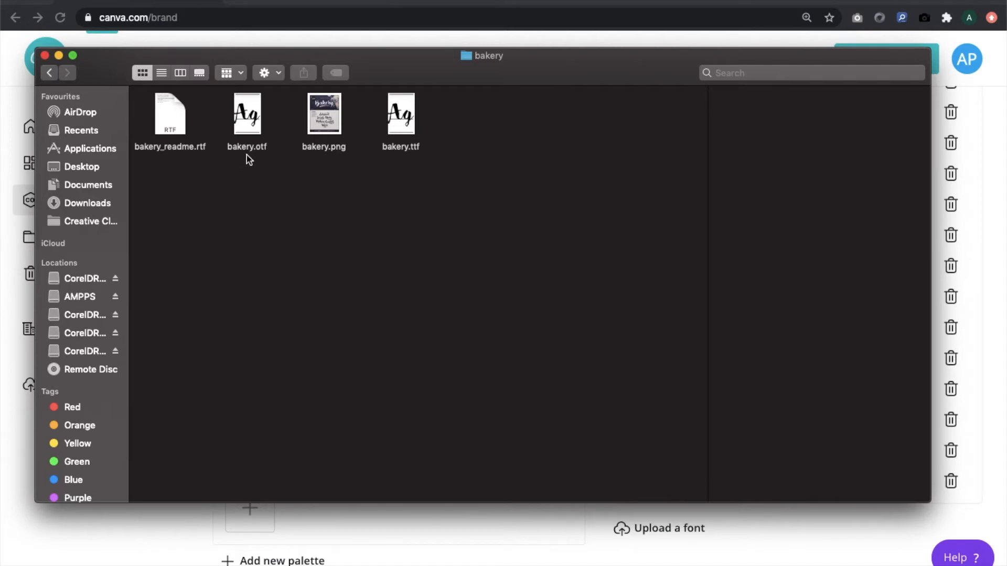
pyautogui.moveTo(262, 156)
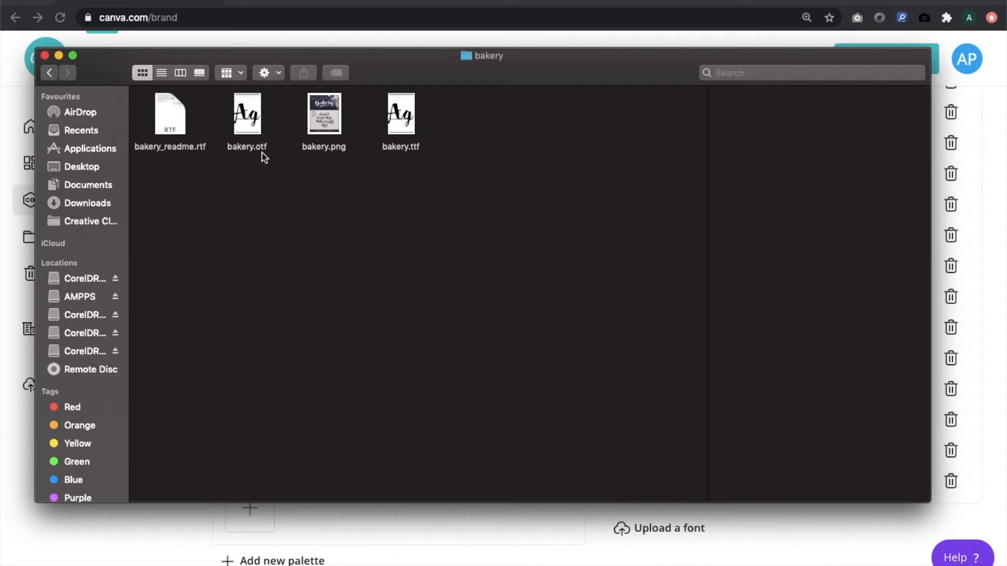
pyautogui.moveTo(412, 155)
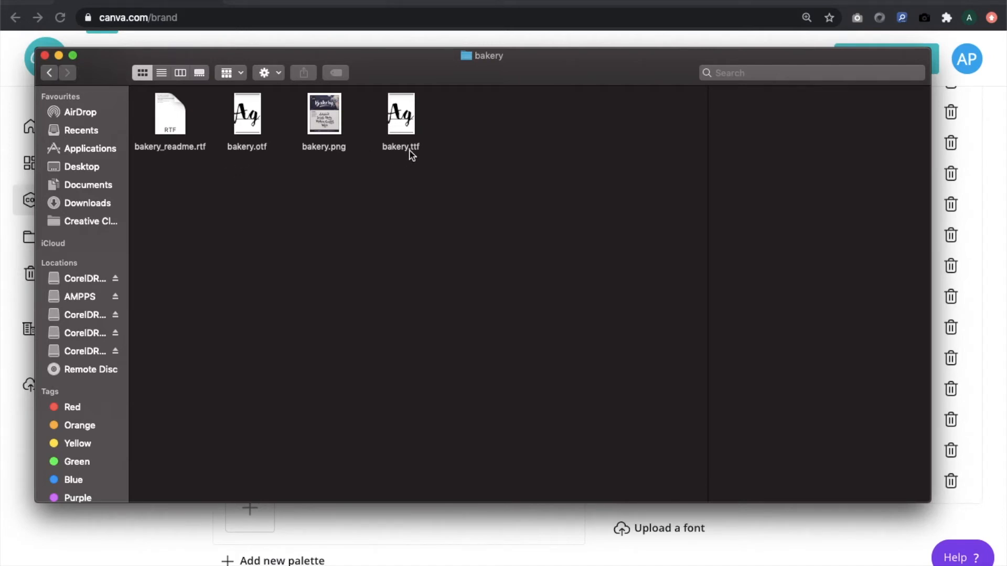
pyautogui.click(400, 115)
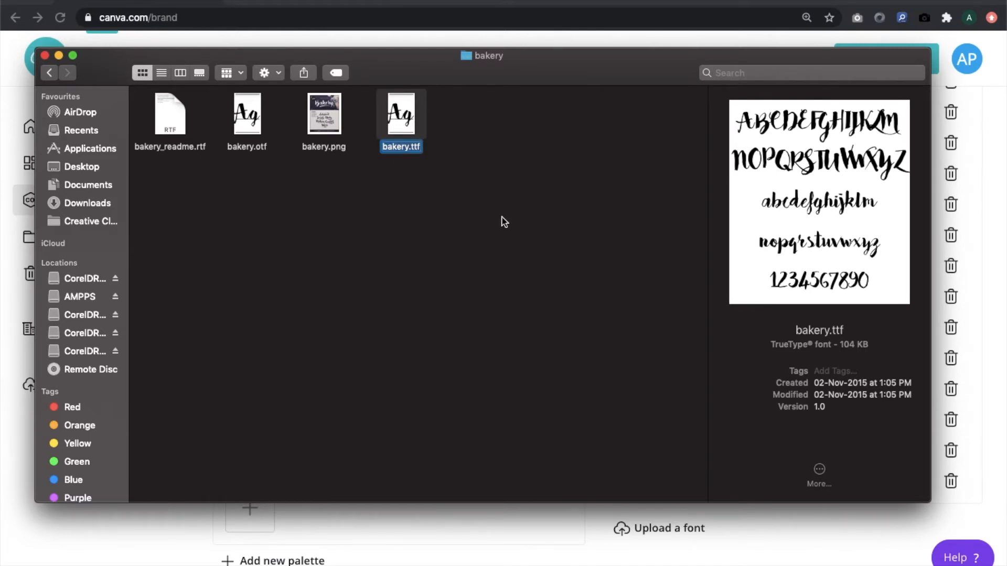
pyautogui.click(468, 191)
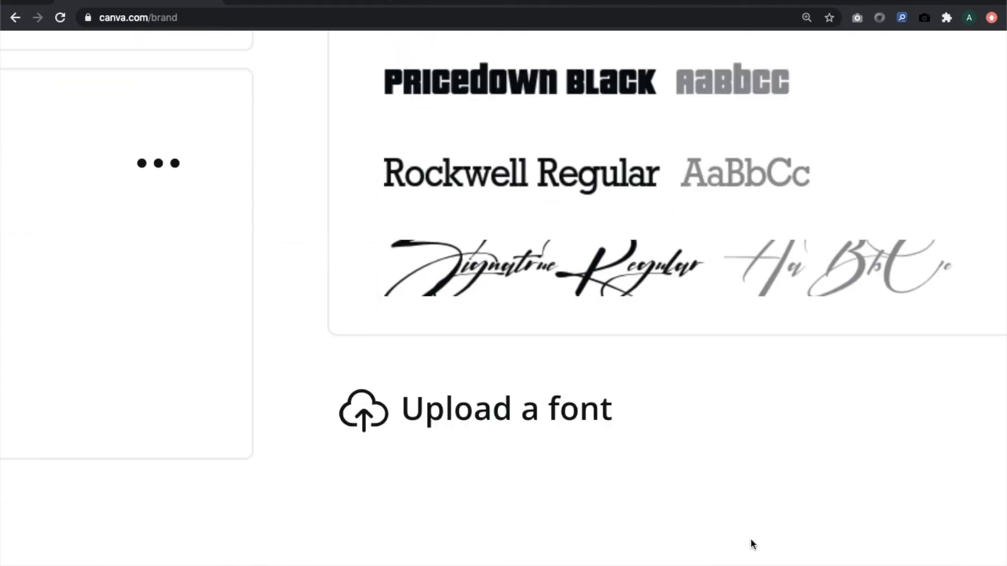
pyautogui.moveTo(542, 418)
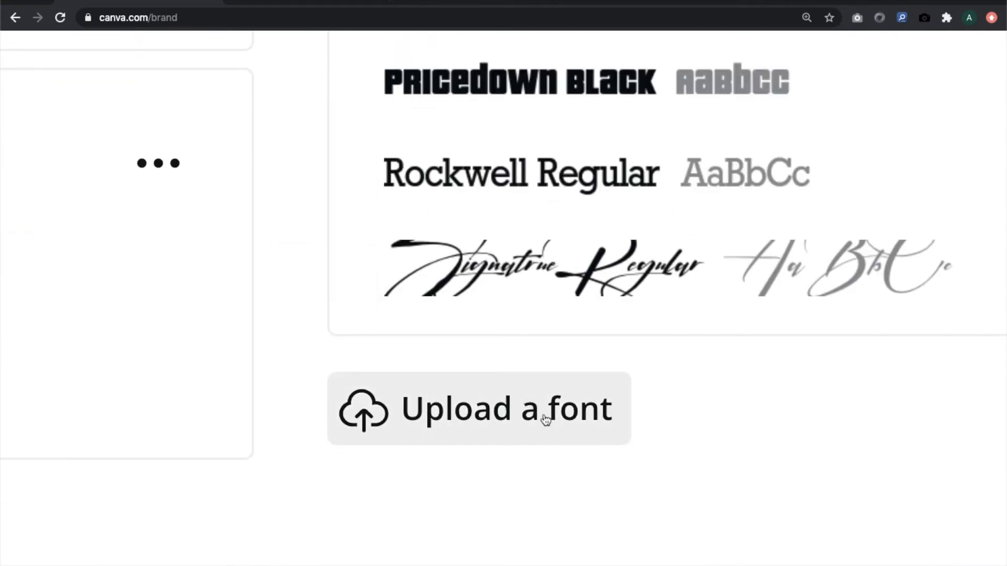
# Choose bakery.ttf in the file dialog as the font to upload to the Brand Kit.
pyautogui.click(479, 408)
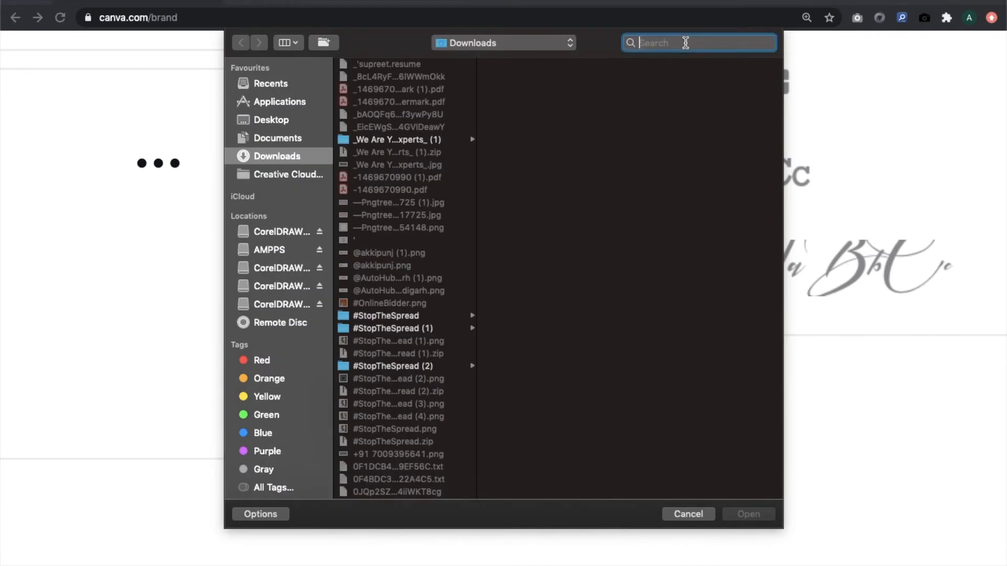
pyautogui.write('bakery.ttf')
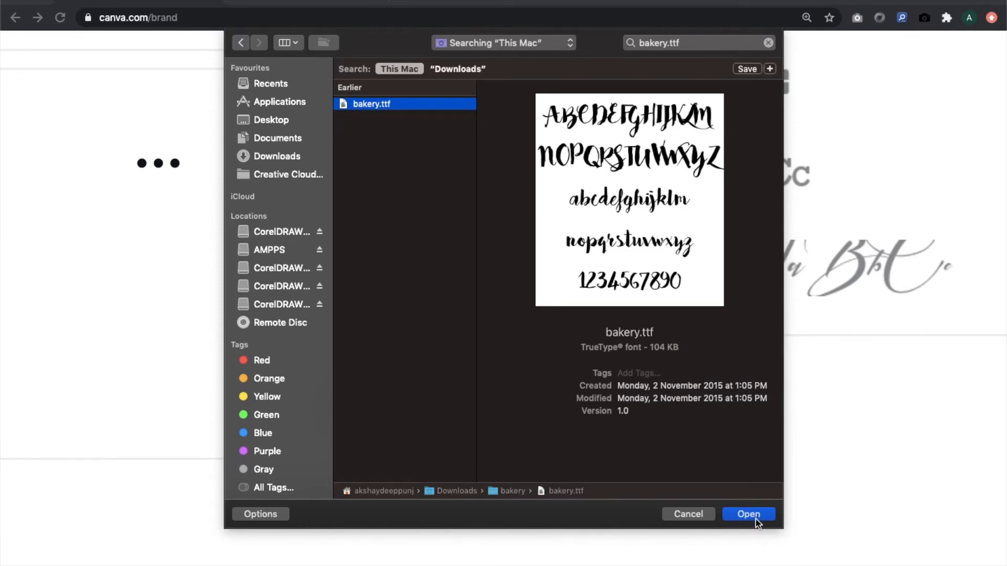
pyautogui.click(748, 514)
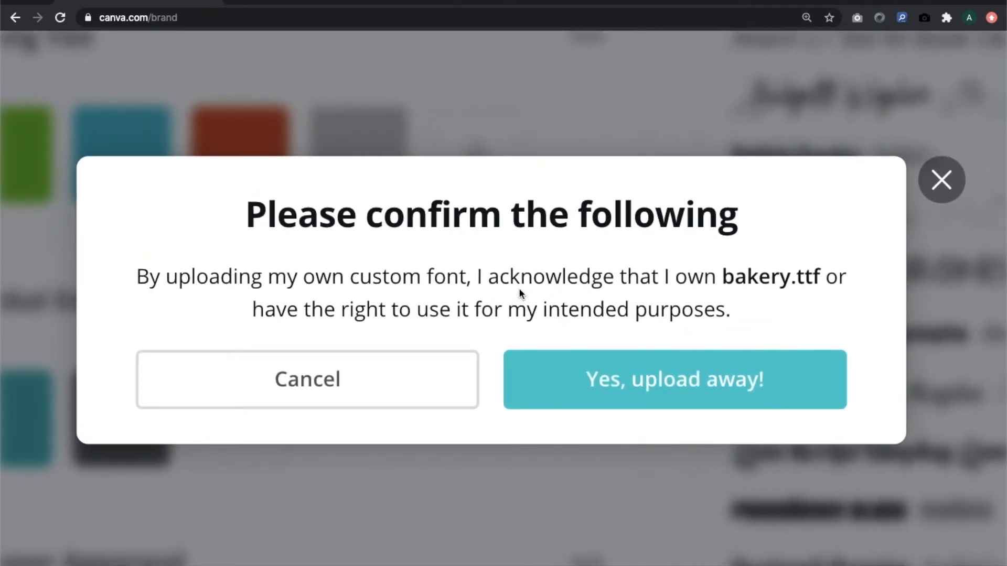
pyautogui.moveTo(546, 309)
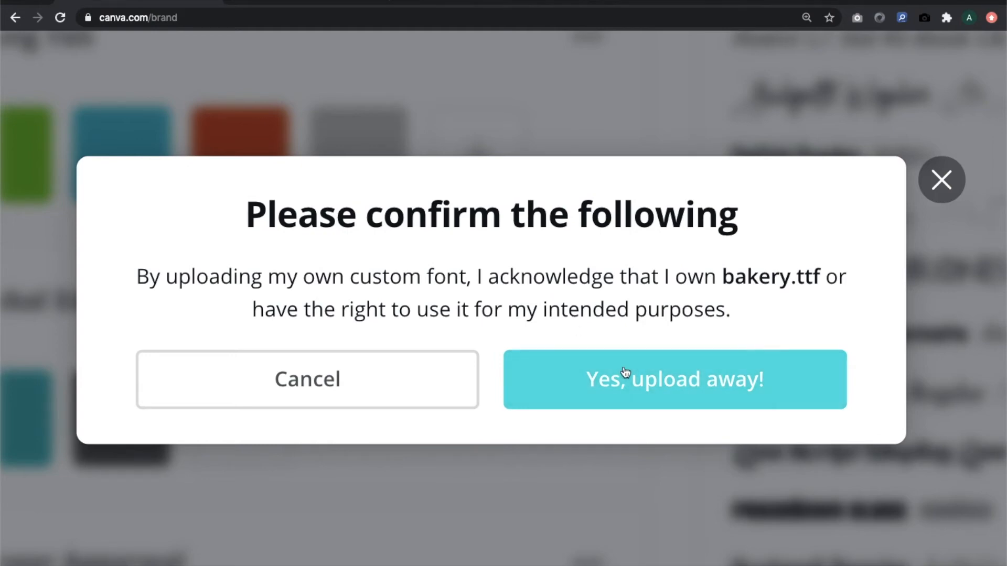
# Confirm ownership so Bakery Regular is added to the uploaded fonts.
pyautogui.click(675, 379)
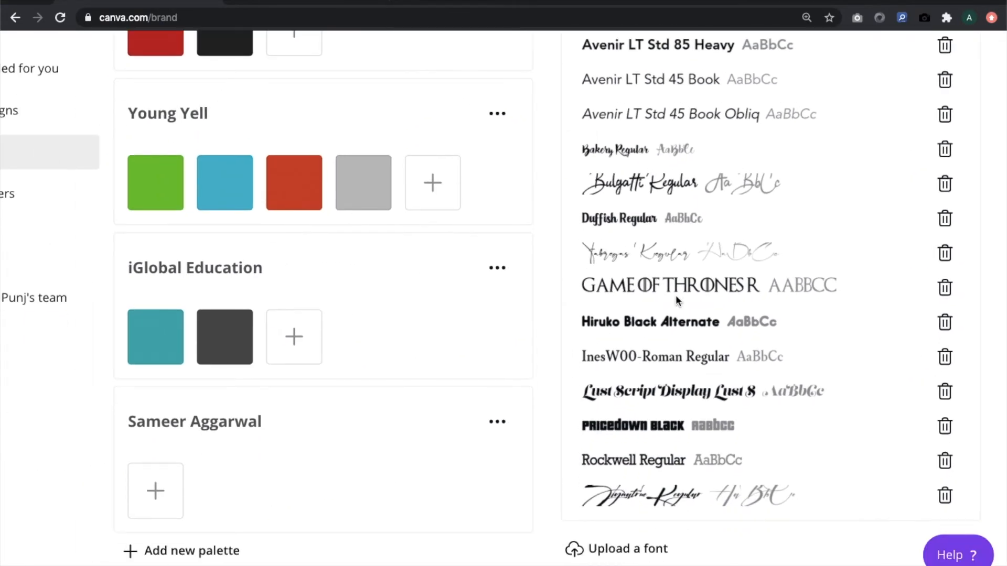
pyautogui.moveTo(713, 313)
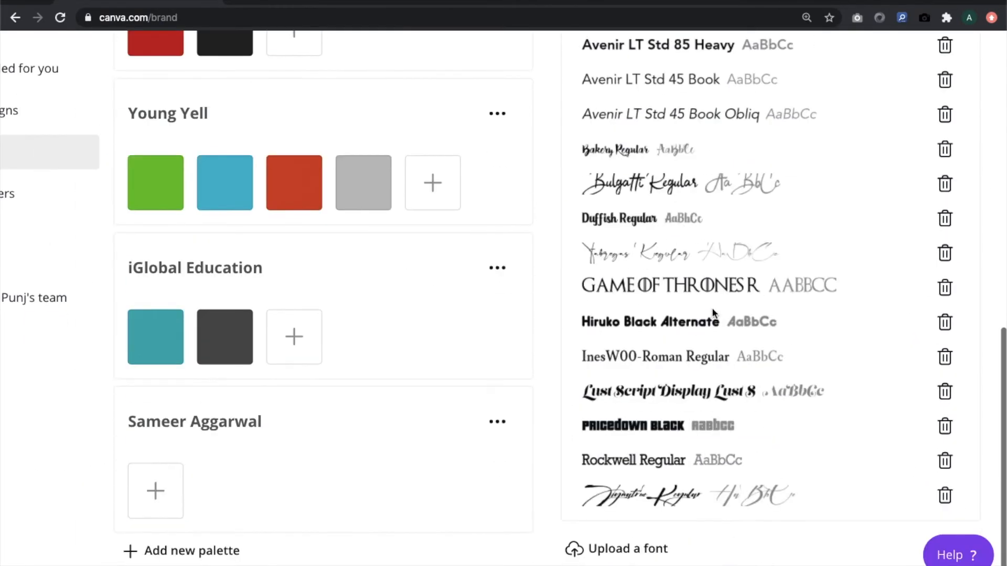
pyautogui.moveTo(847, 439)
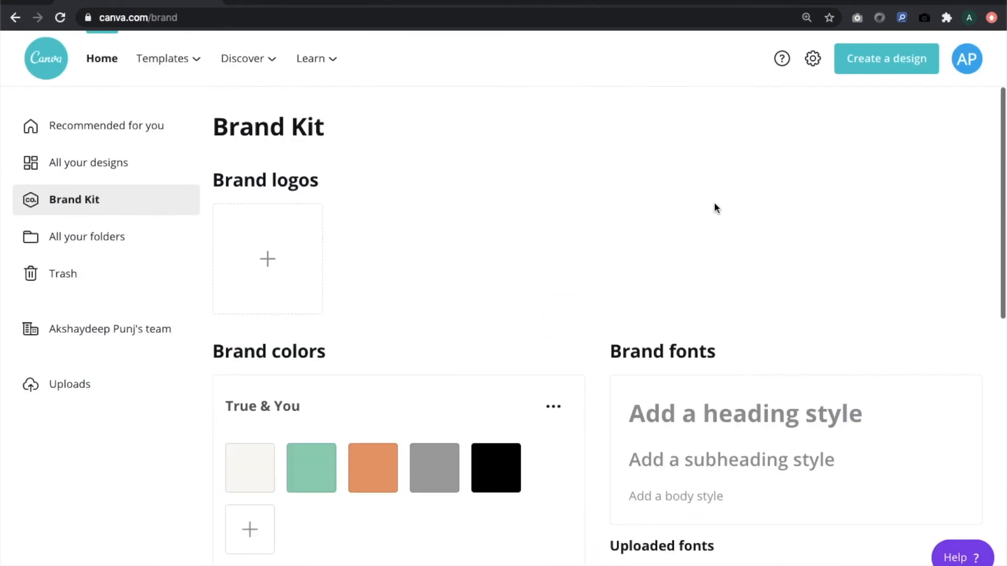
# Create a new Instagram Post design with a heading reading 'Akki Live'.
pyautogui.click(886, 58)
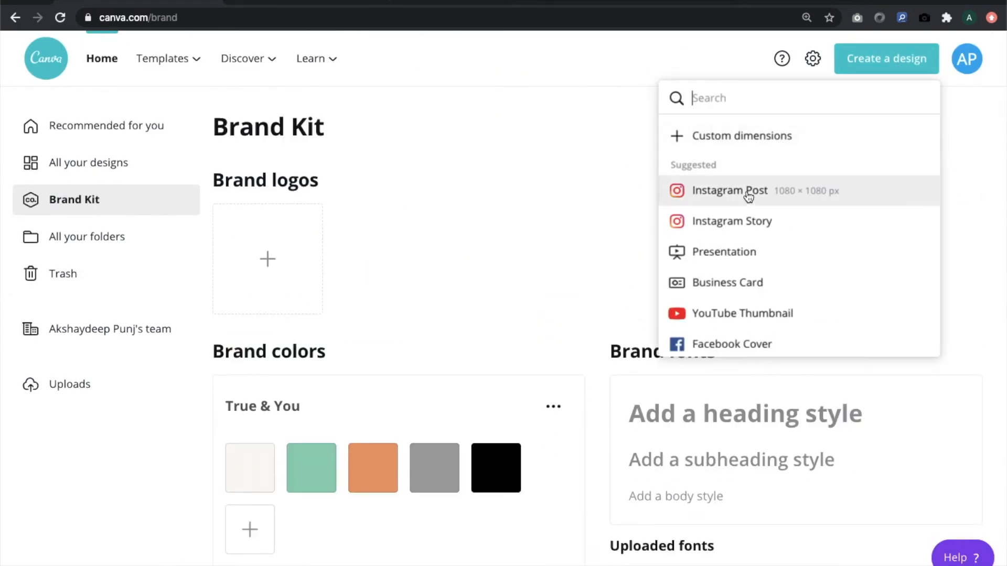
pyautogui.click(729, 191)
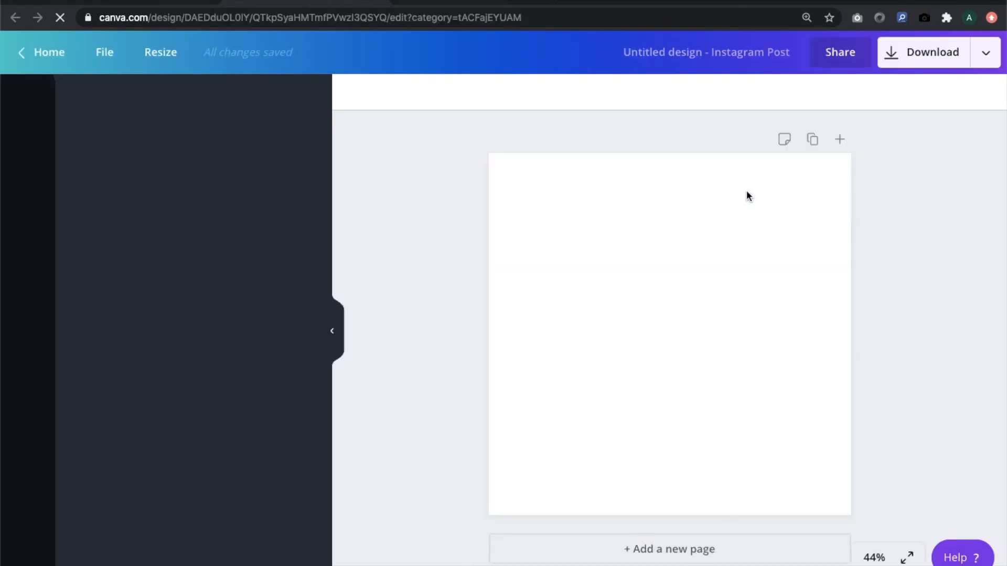
pyautogui.click(28, 101)
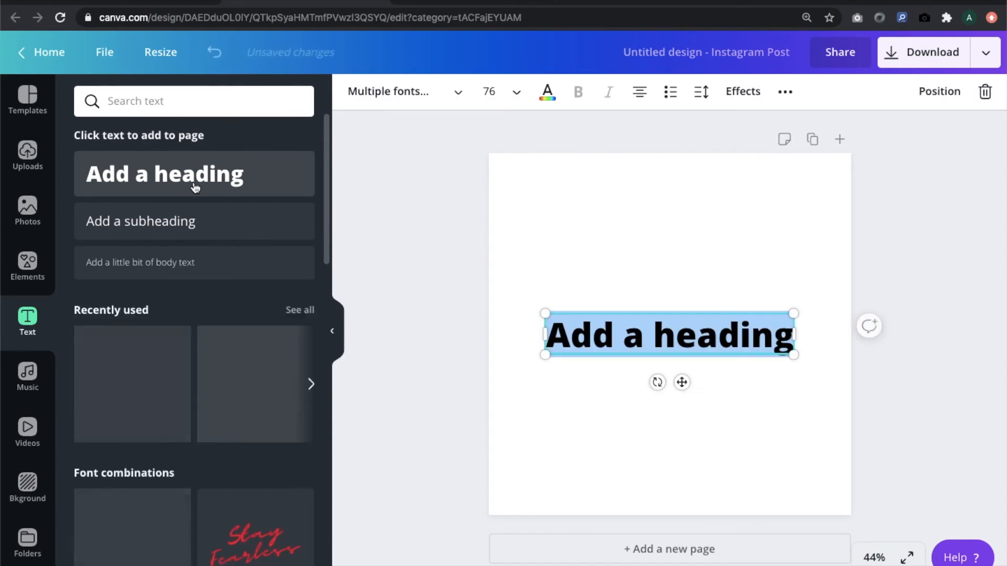
pyautogui.write('Akki Li')
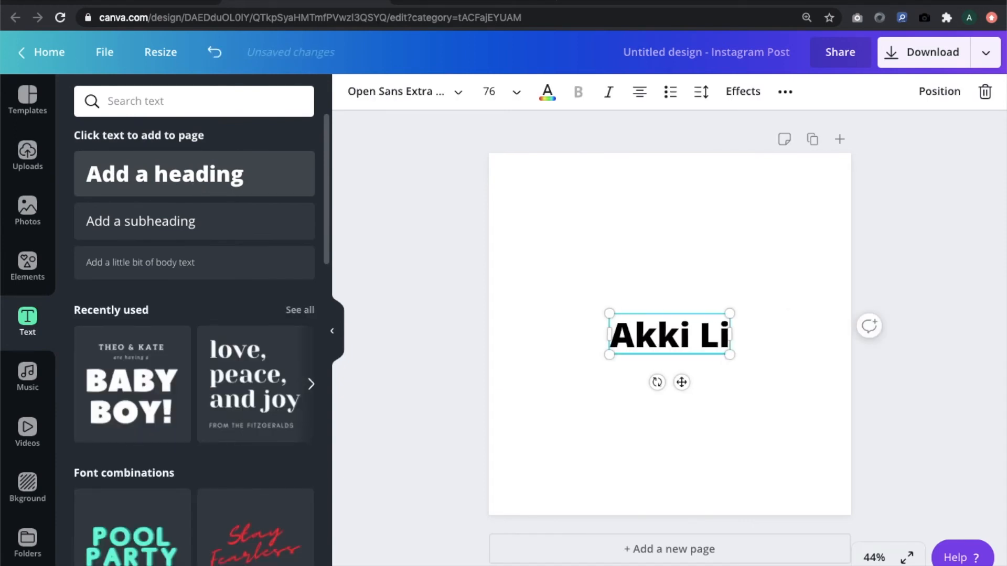
pyautogui.write('ve')
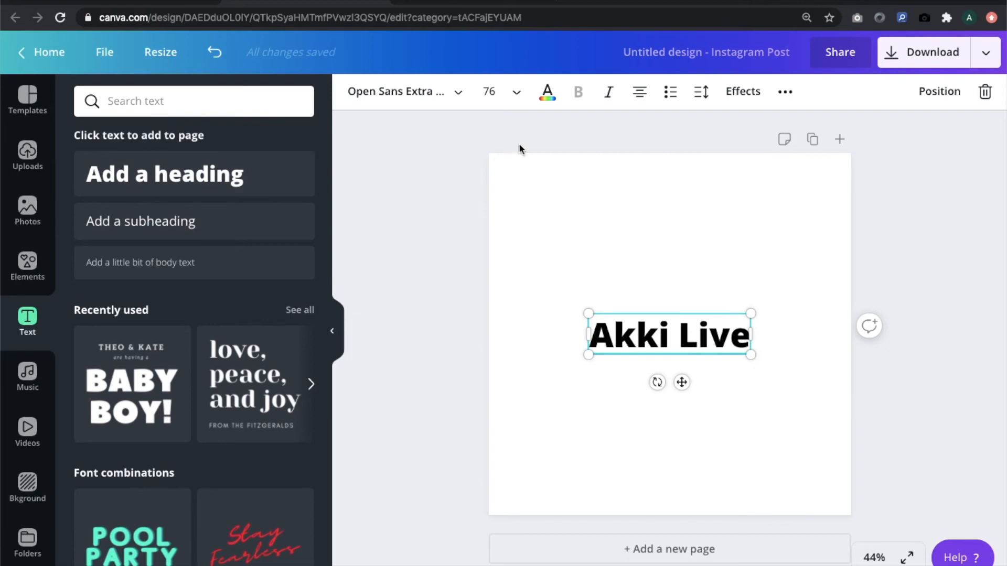
# Set the 'Akki Live' heading to the uploaded Bakery Regular font.
pyautogui.click(398, 91)
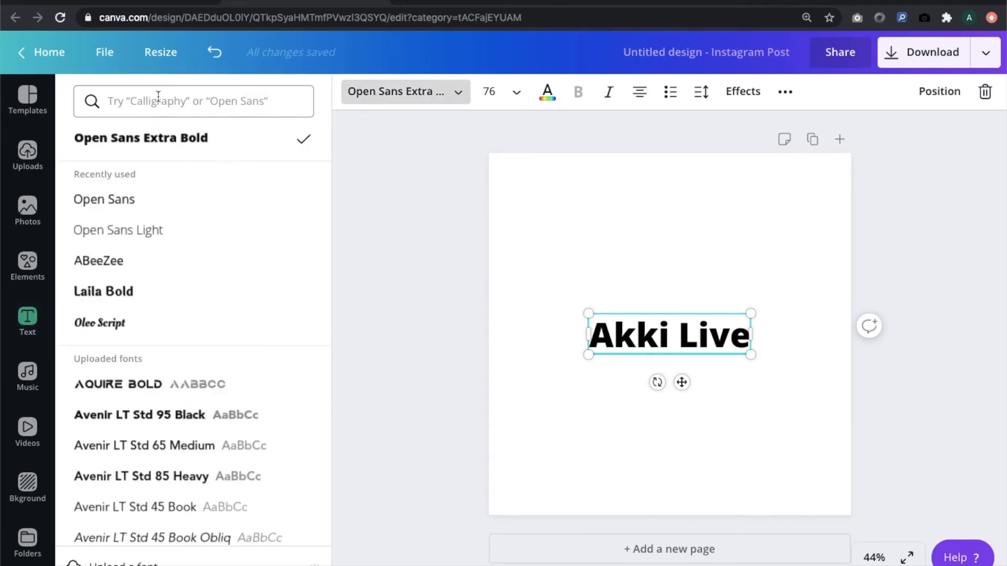
pyautogui.scroll(-3)
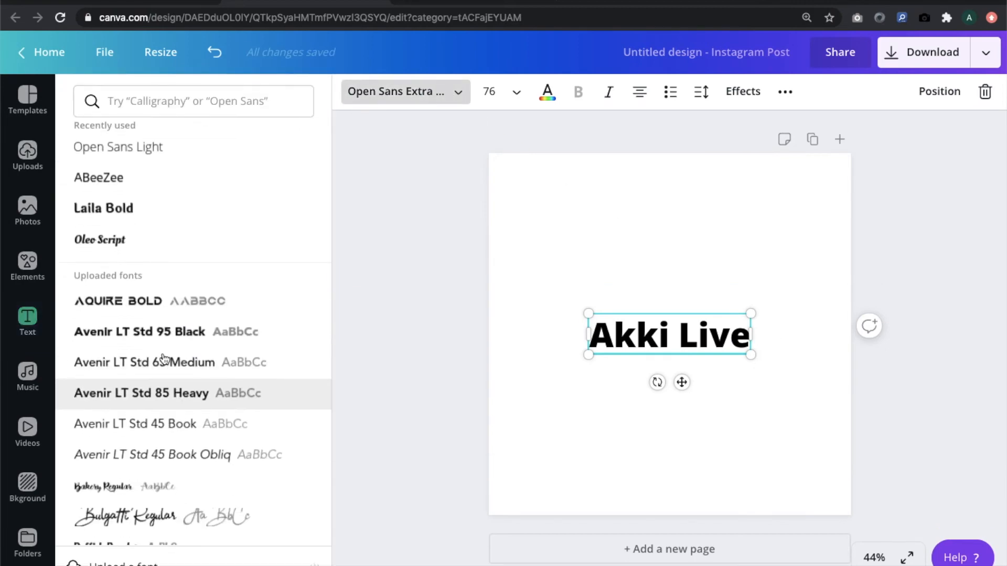
pyautogui.scroll(-3)
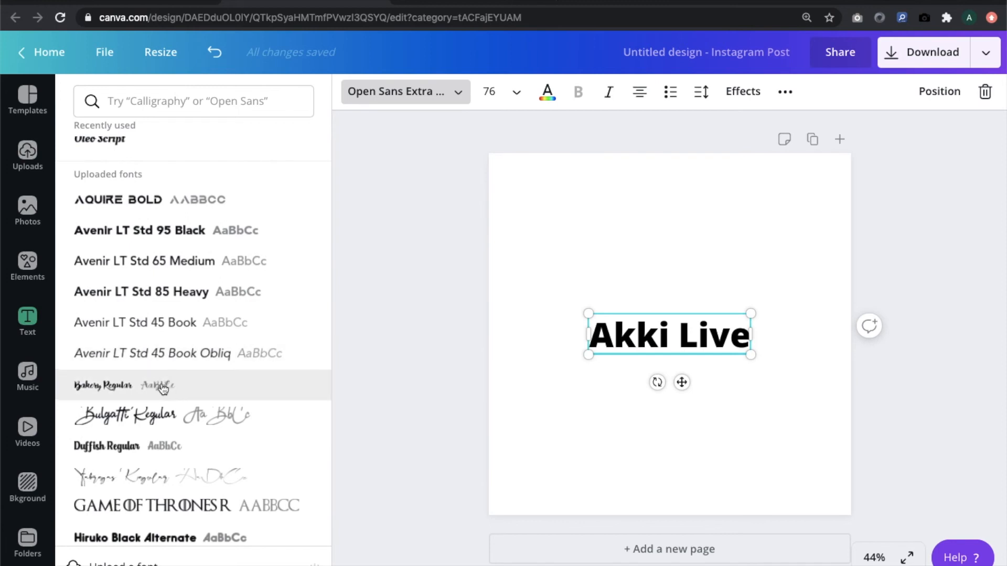
pyautogui.click(103, 385)
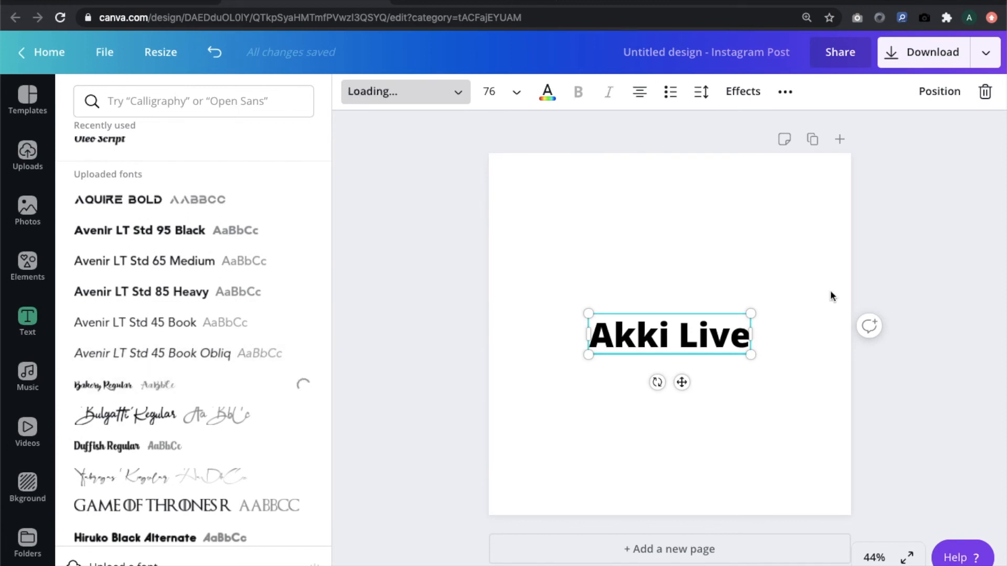
pyautogui.click(103, 385)
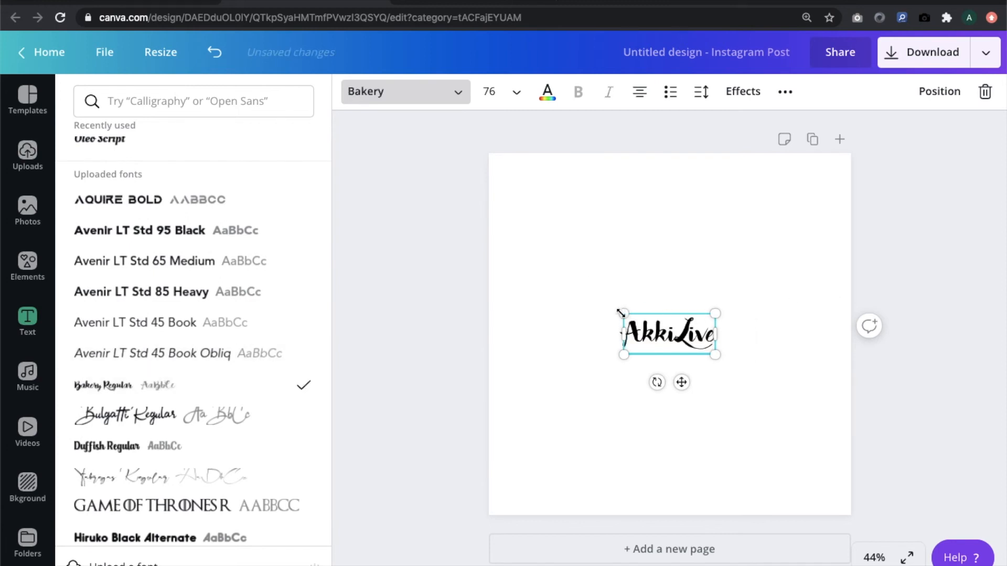